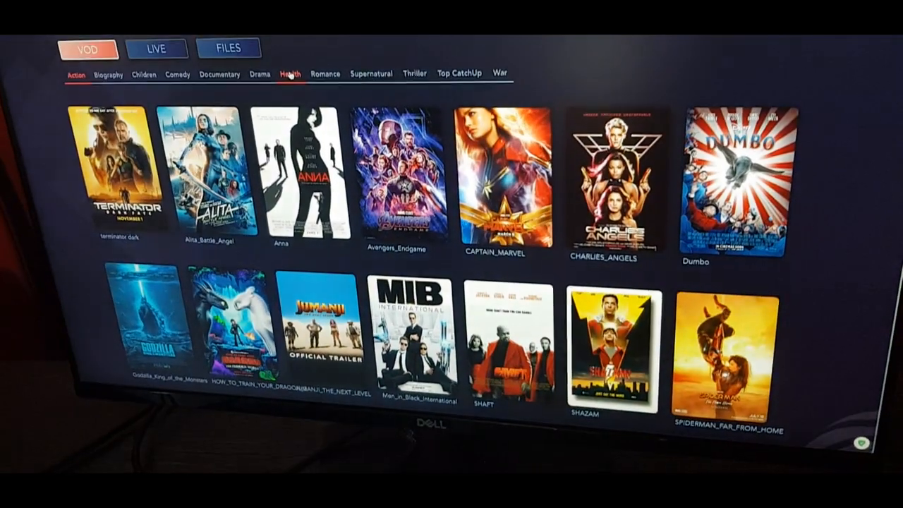
Switch the VOD catalogue to the Health category, listing titles like Smart Ride and Observer
click(289, 92)
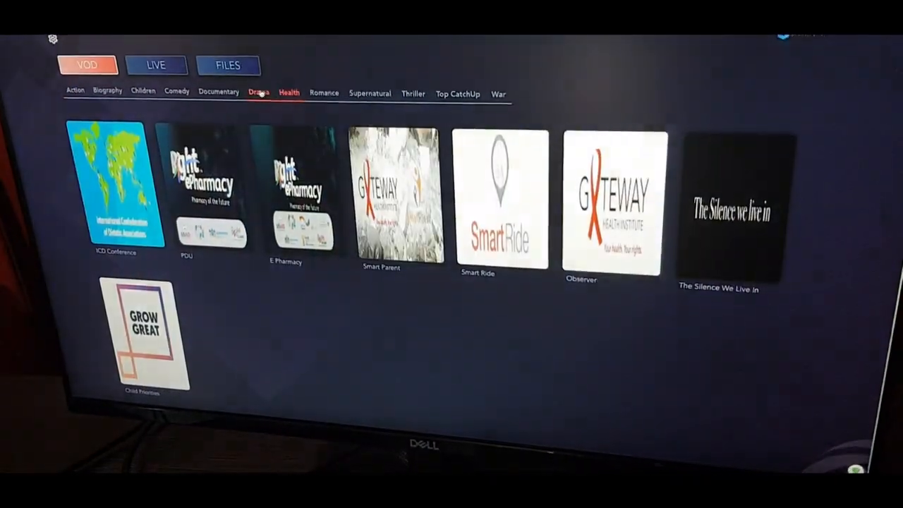